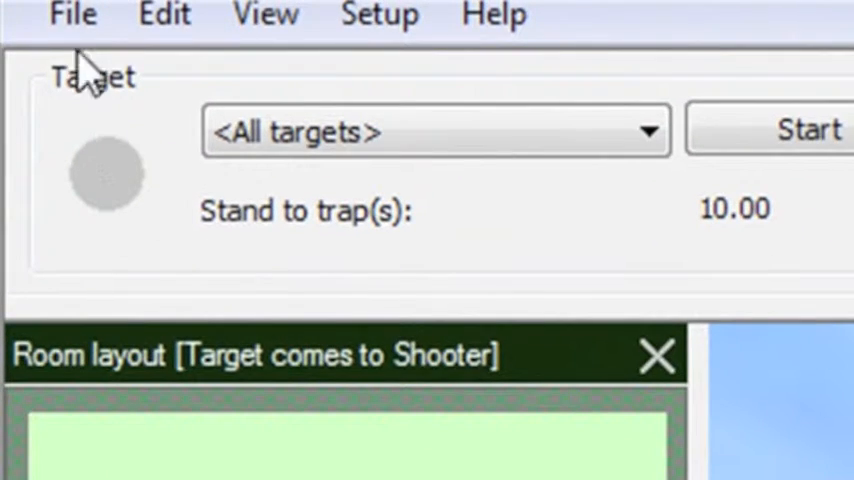
# - Load a sporting layout from the Select layout list via File > Open layout file
pyautogui.click(72, 16)
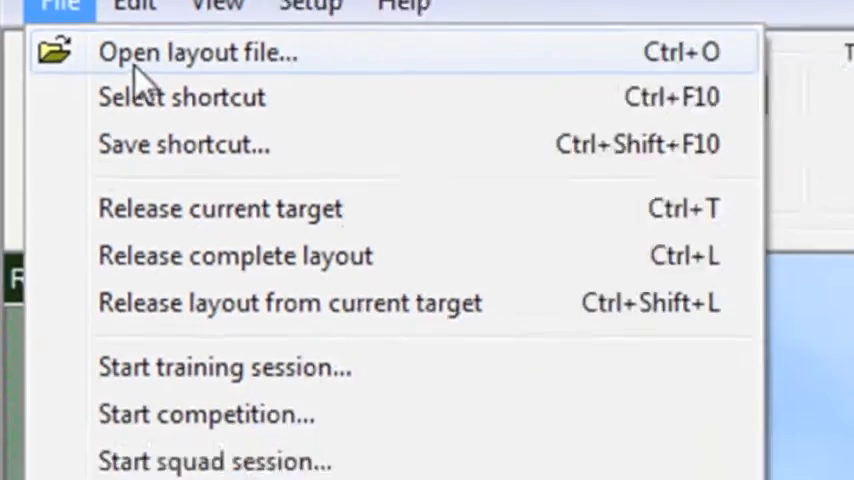
pyautogui.click(196, 52)
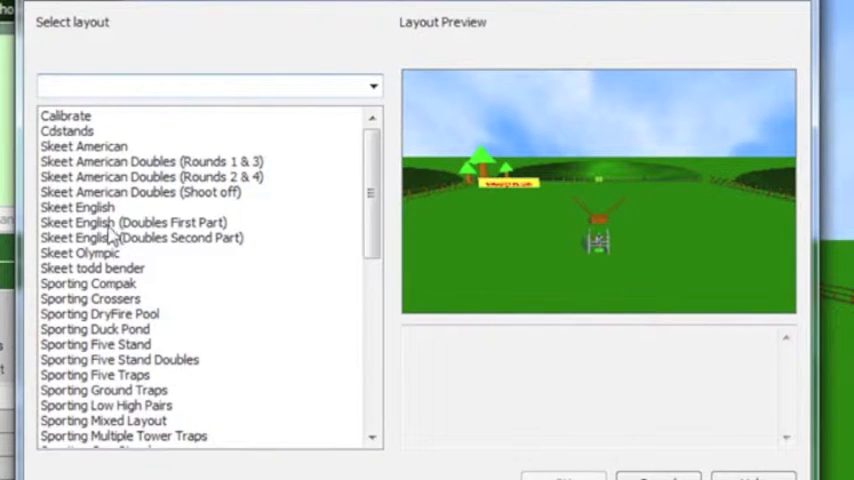
pyautogui.click(76, 208)
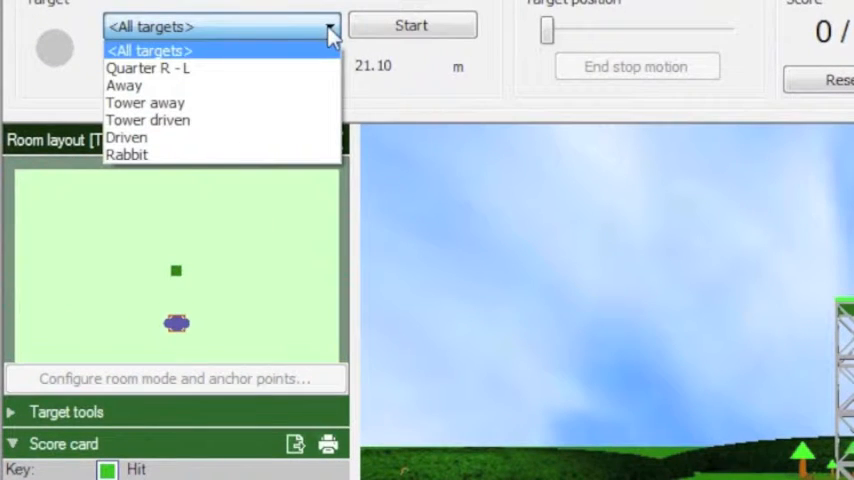
pyautogui.moveTo(264, 136)
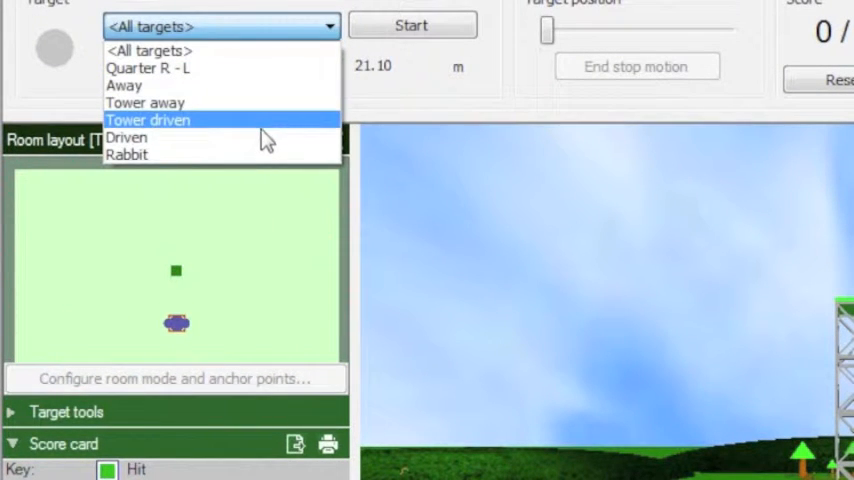
pyautogui.moveTo(256, 88)
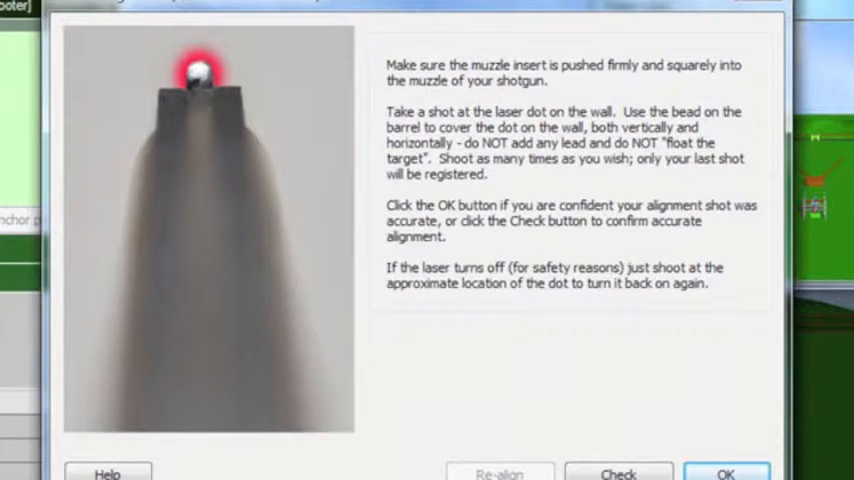
# - Check the alignment shot lands dead centre on the target and accept the alignment
pyautogui.click(618, 472)
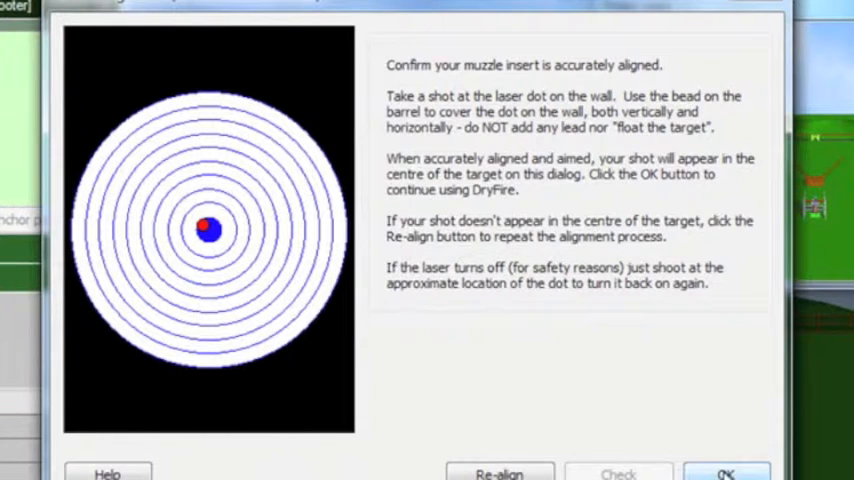
pyautogui.click(732, 472)
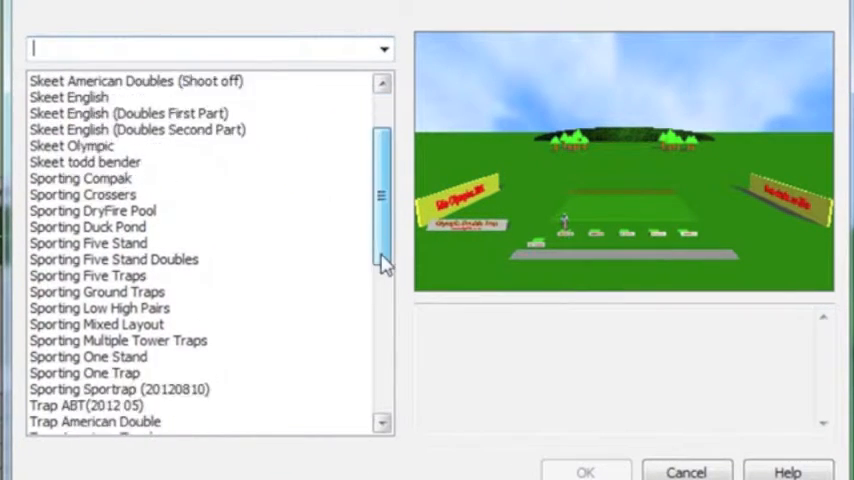
# - Select Trap Starter from the layout list and load it
pyautogui.scroll(-3)
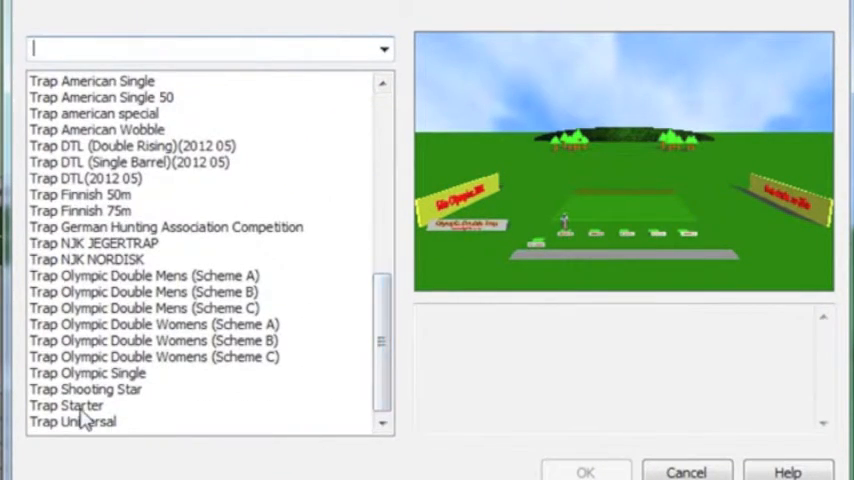
pyautogui.click(68, 406)
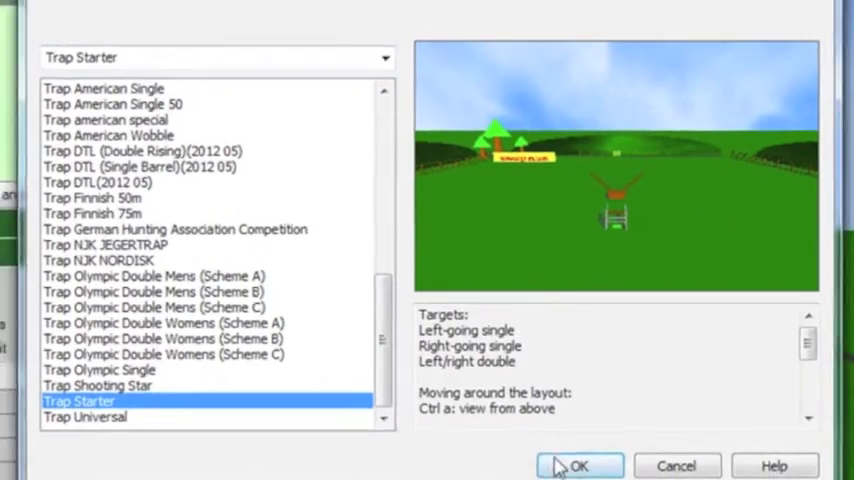
pyautogui.click(586, 464)
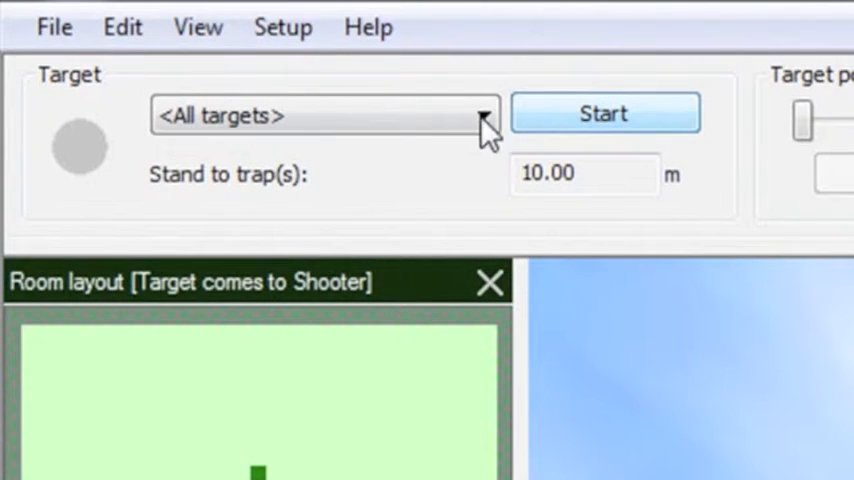
# - Release a Trap Left target from the layout's target list, then finish it
pyautogui.click(484, 112)
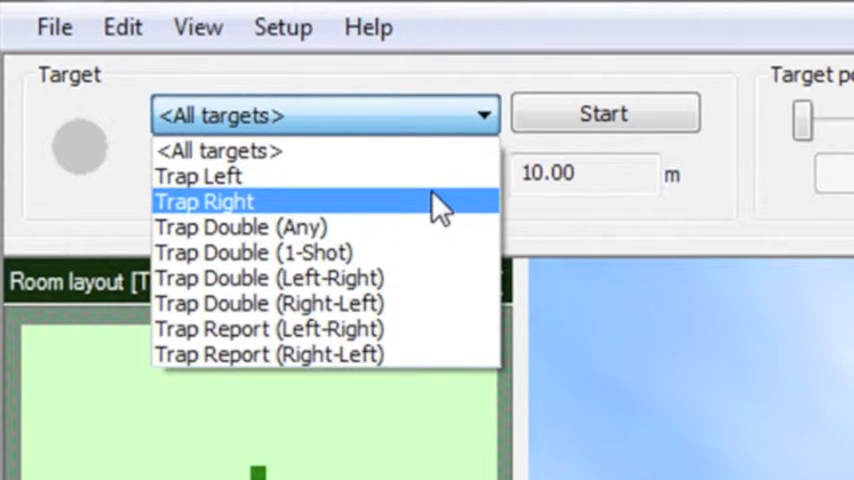
pyautogui.click(198, 176)
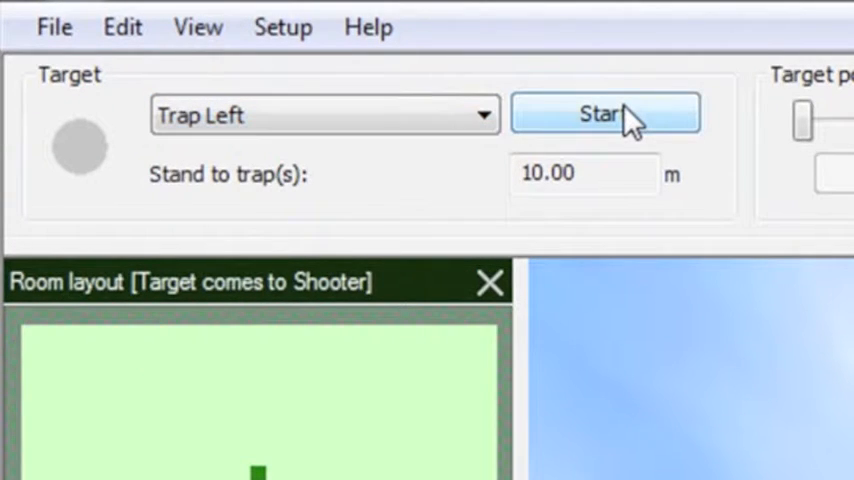
pyautogui.click(612, 114)
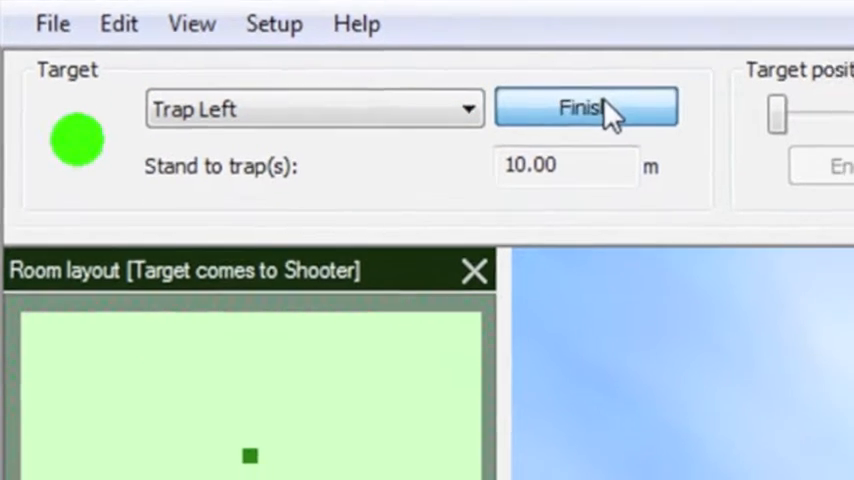
pyautogui.click(590, 108)
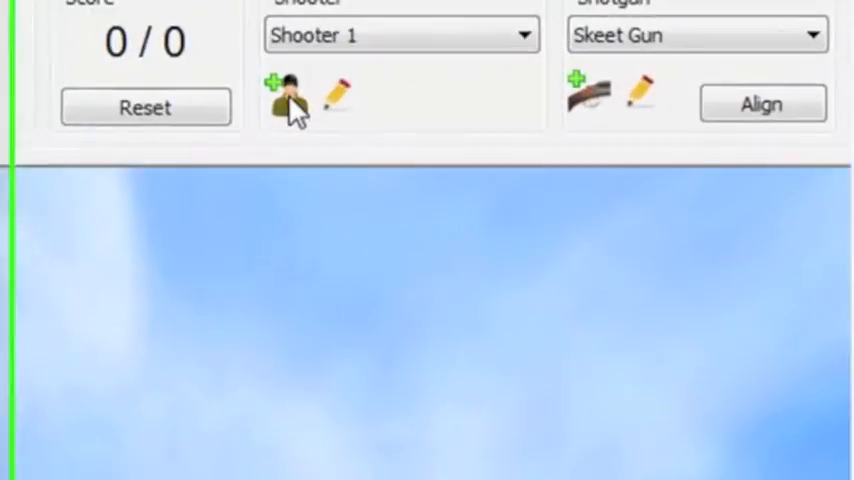
# - Add a new shooter and name the profile Tommy Gunn
pyautogui.click(276, 84)
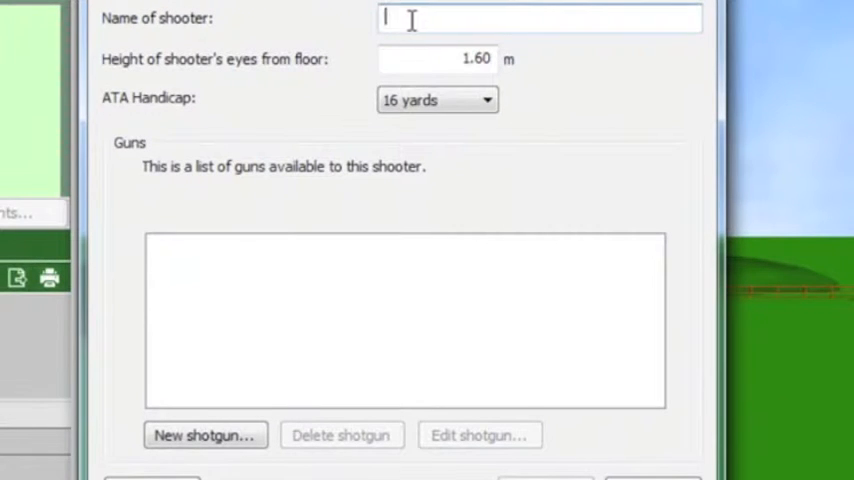
pyautogui.write('Tommy G')
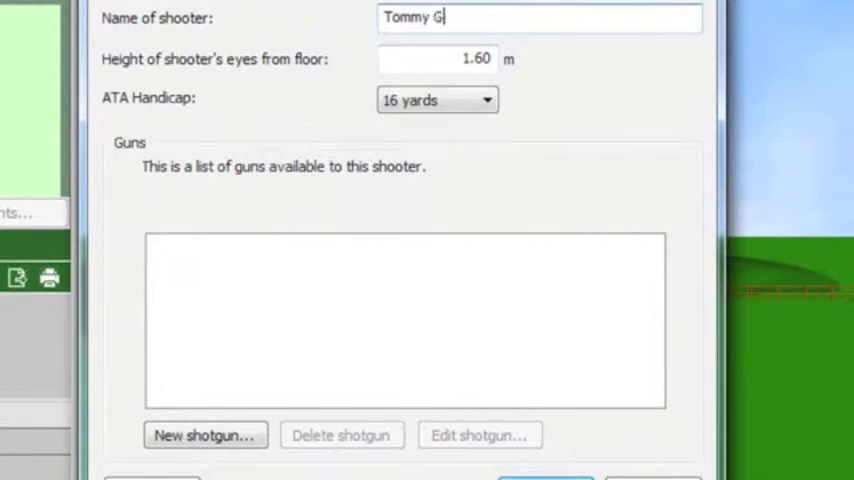
pyautogui.write('unn')
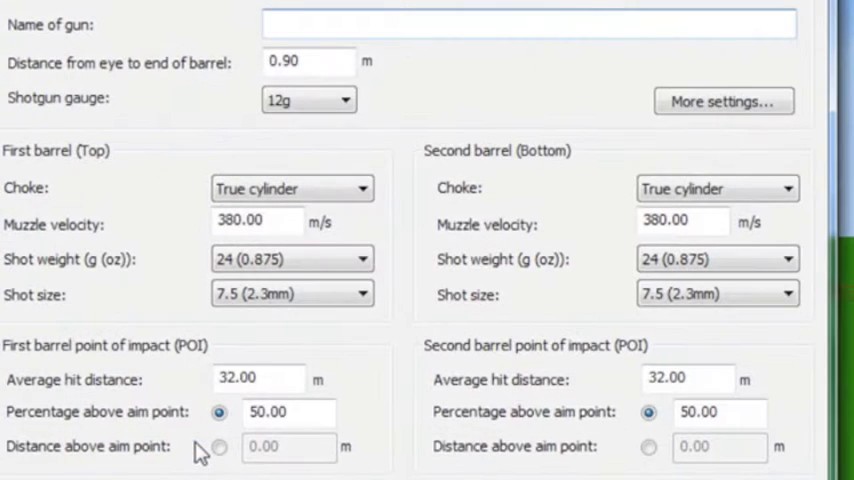
# - Name the shotgun Sporting, give the second barrel Full choke and 28 g shot, keep Over/under barrels
pyautogui.write('Sporting')
pyautogui.click(310, 60)
pyautogui.write('0.95')
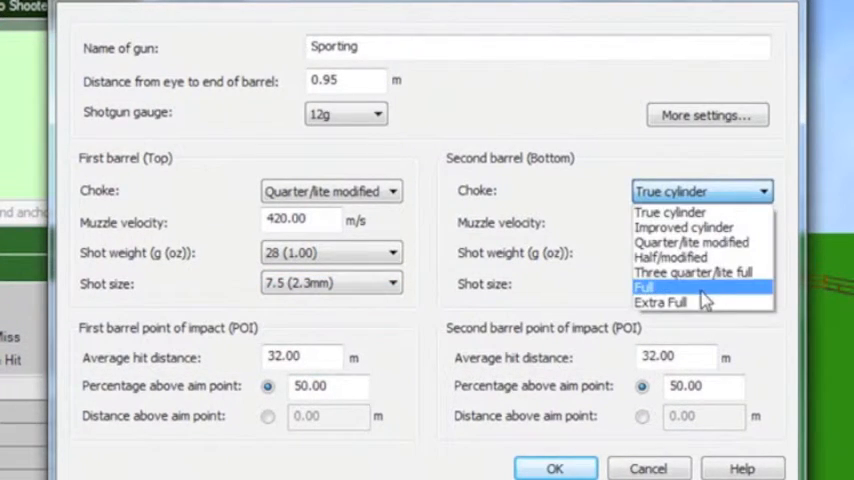
pyautogui.click(644, 288)
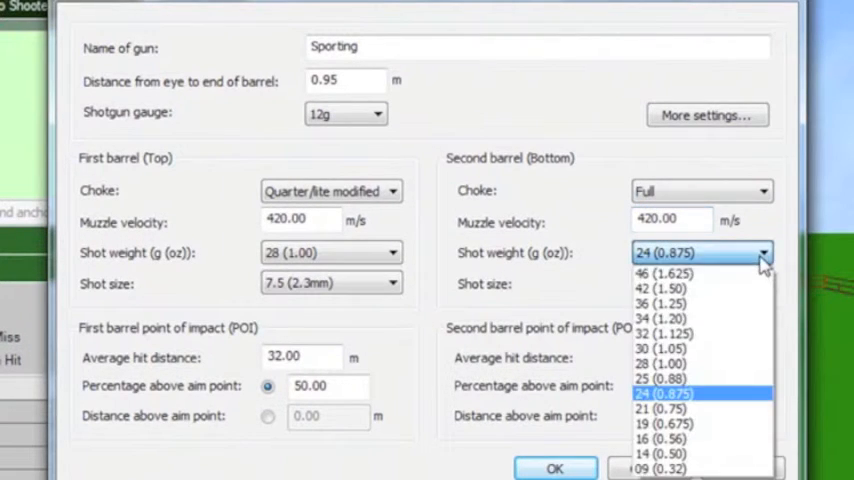
pyautogui.click(660, 364)
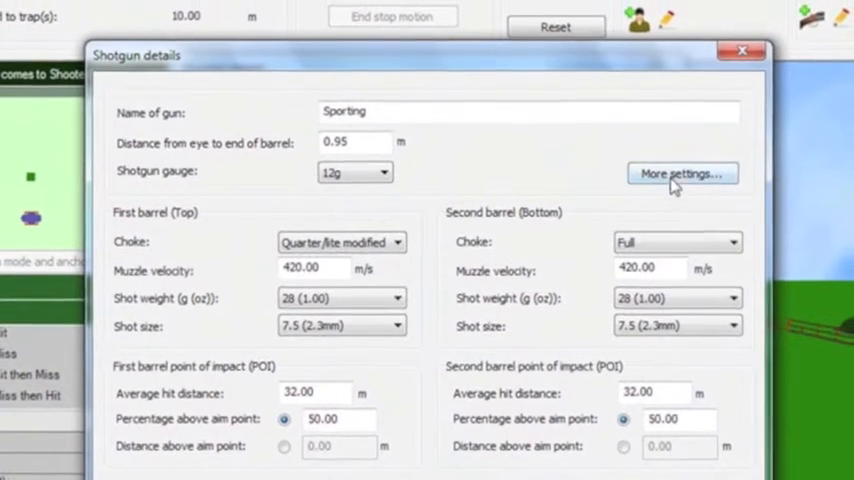
pyautogui.click(680, 172)
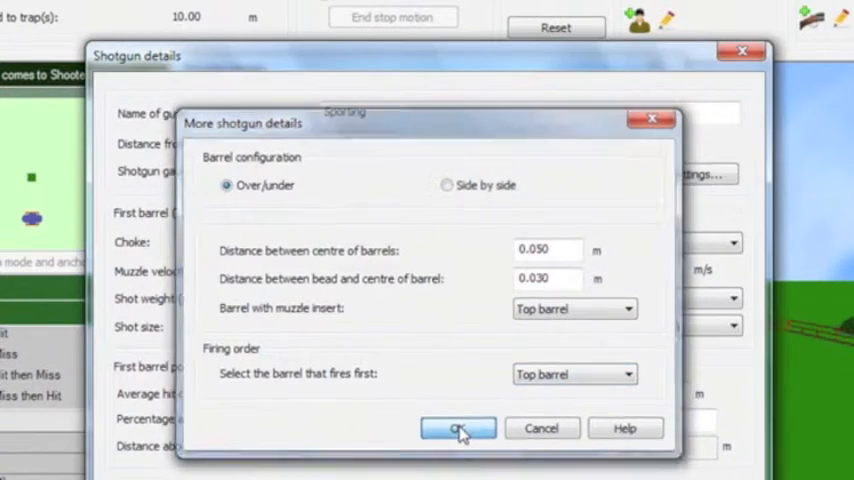
pyautogui.click(456, 428)
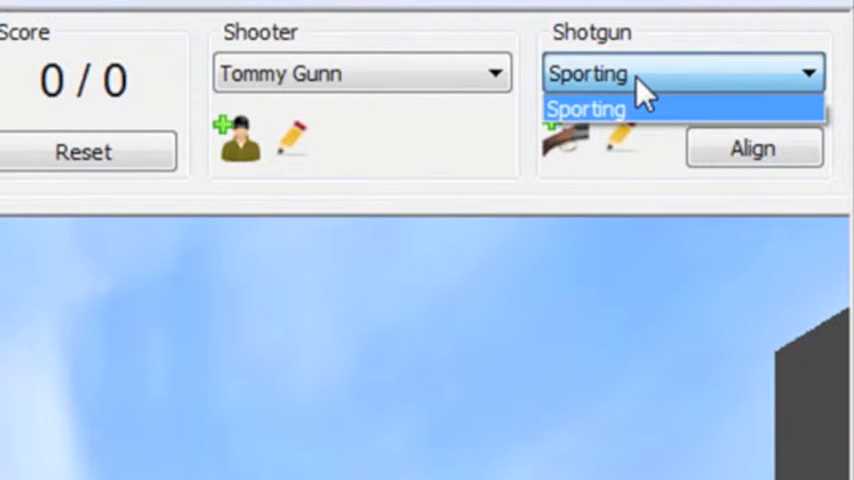
# - Assign the Sporting shotgun to shooter Tommy Gunn
pyautogui.click(584, 108)
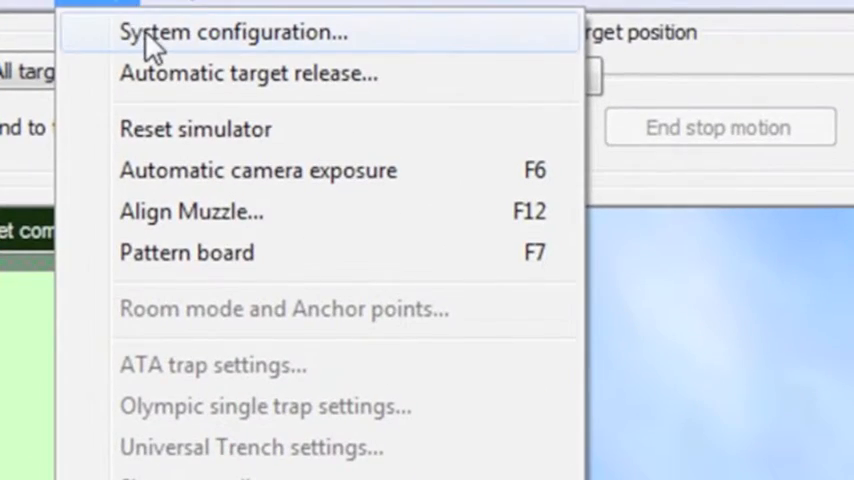
# - Set Camera 1 exposure to 30 in System configuration and save the settings
pyautogui.click(230, 32)
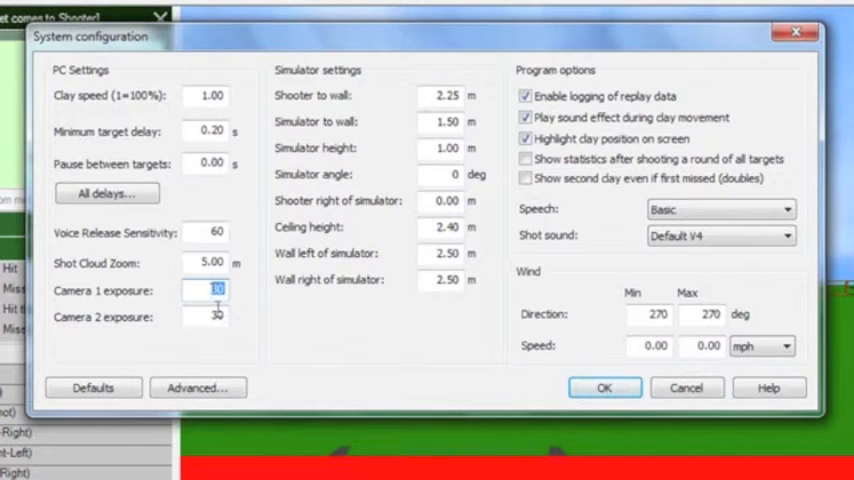
pyautogui.click(206, 316)
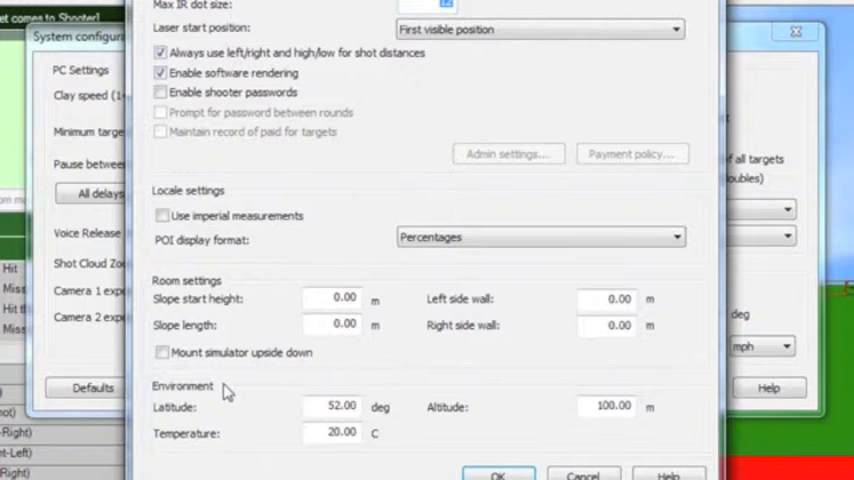
pyautogui.moveTo(300, 310)
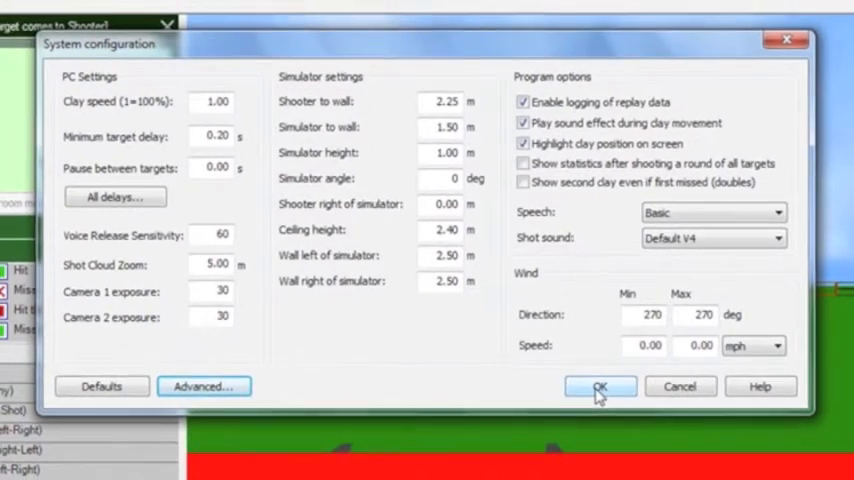
pyautogui.click(602, 386)
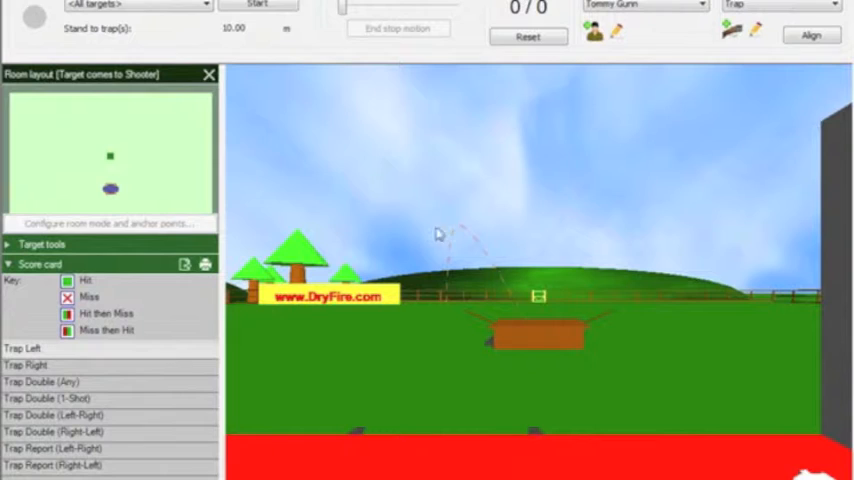